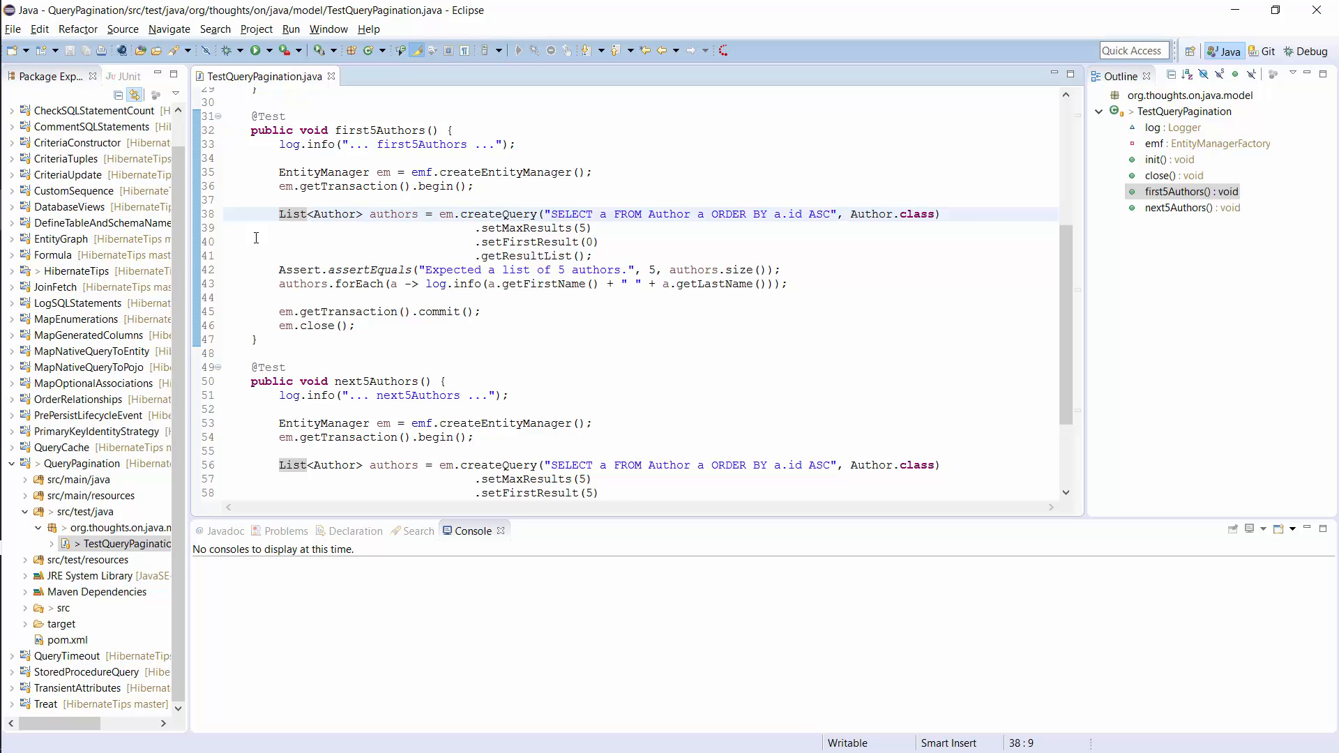
Run first5Authors as a JUnit test and review its limit-query SQL and five author names.
{"action": "left_click", "coordinate": [281, 213]}
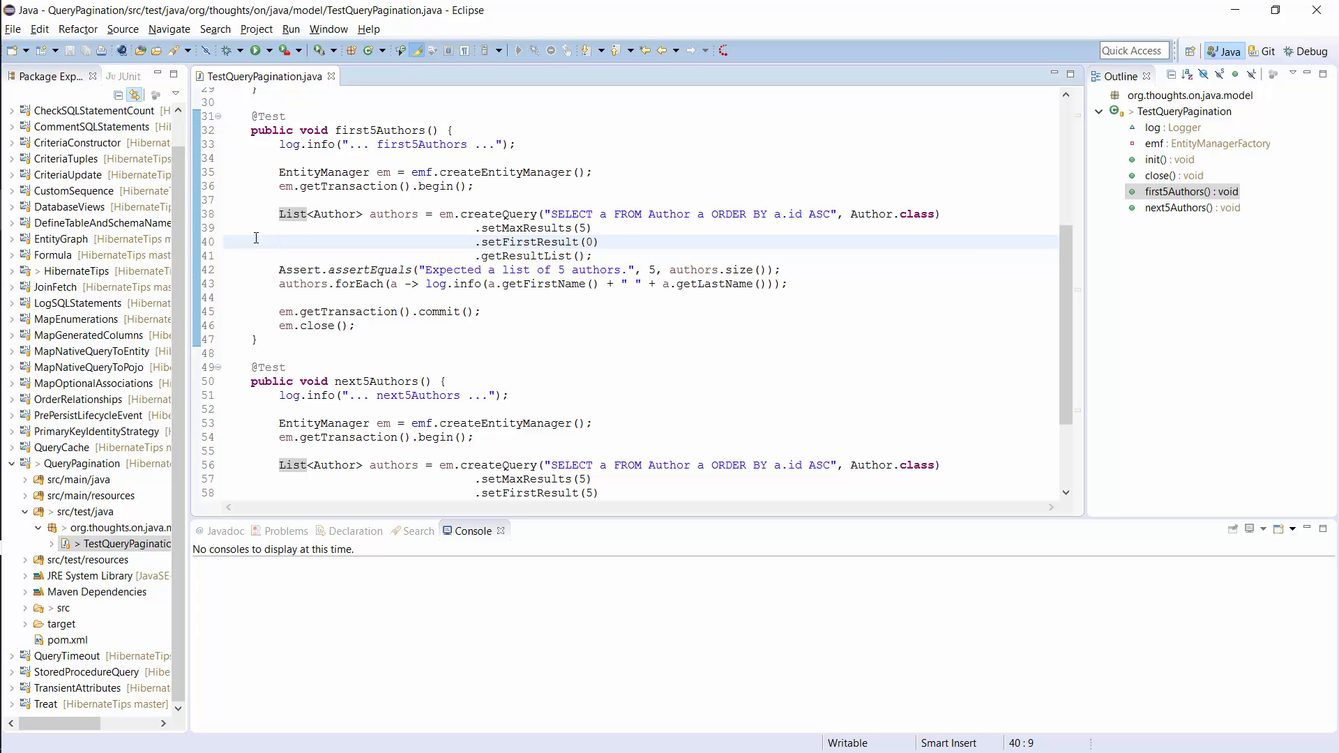
{"action": "right_click", "coordinate": [350, 130]}
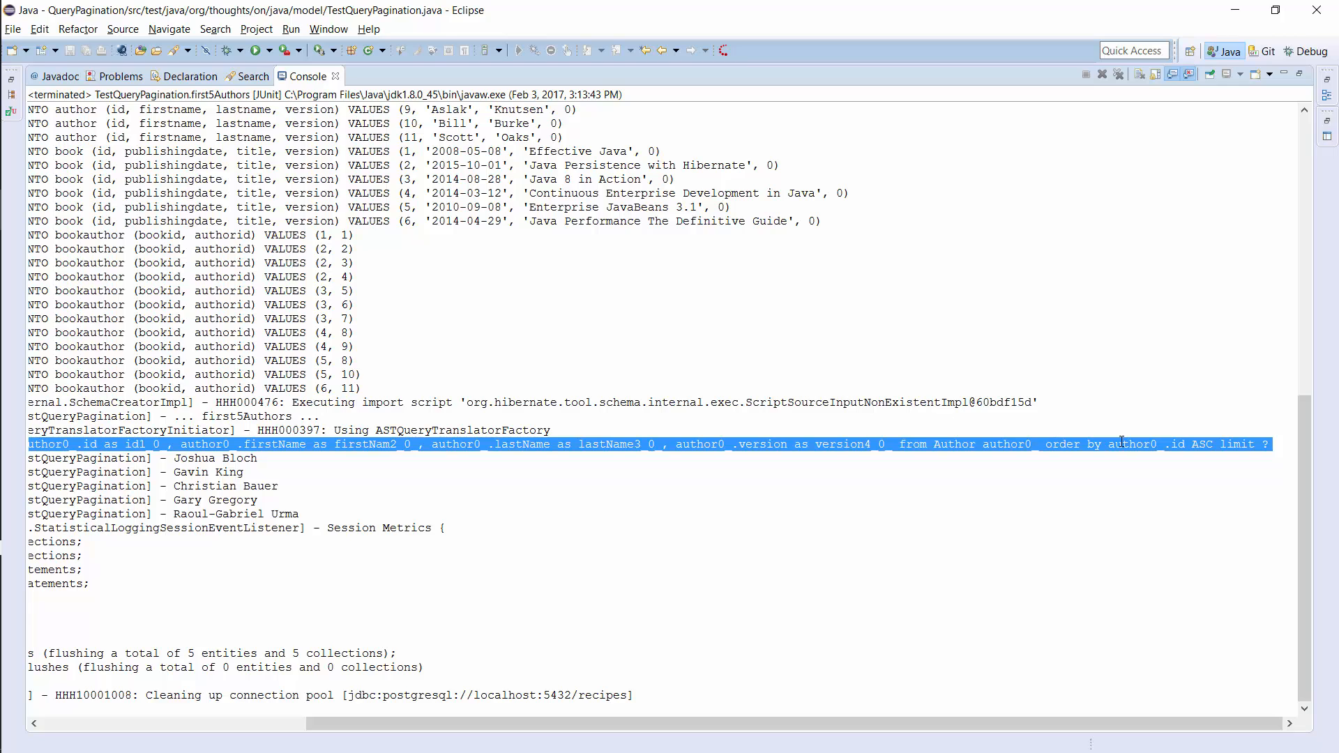
{"action": "double_click", "coordinate": [1241, 445]}
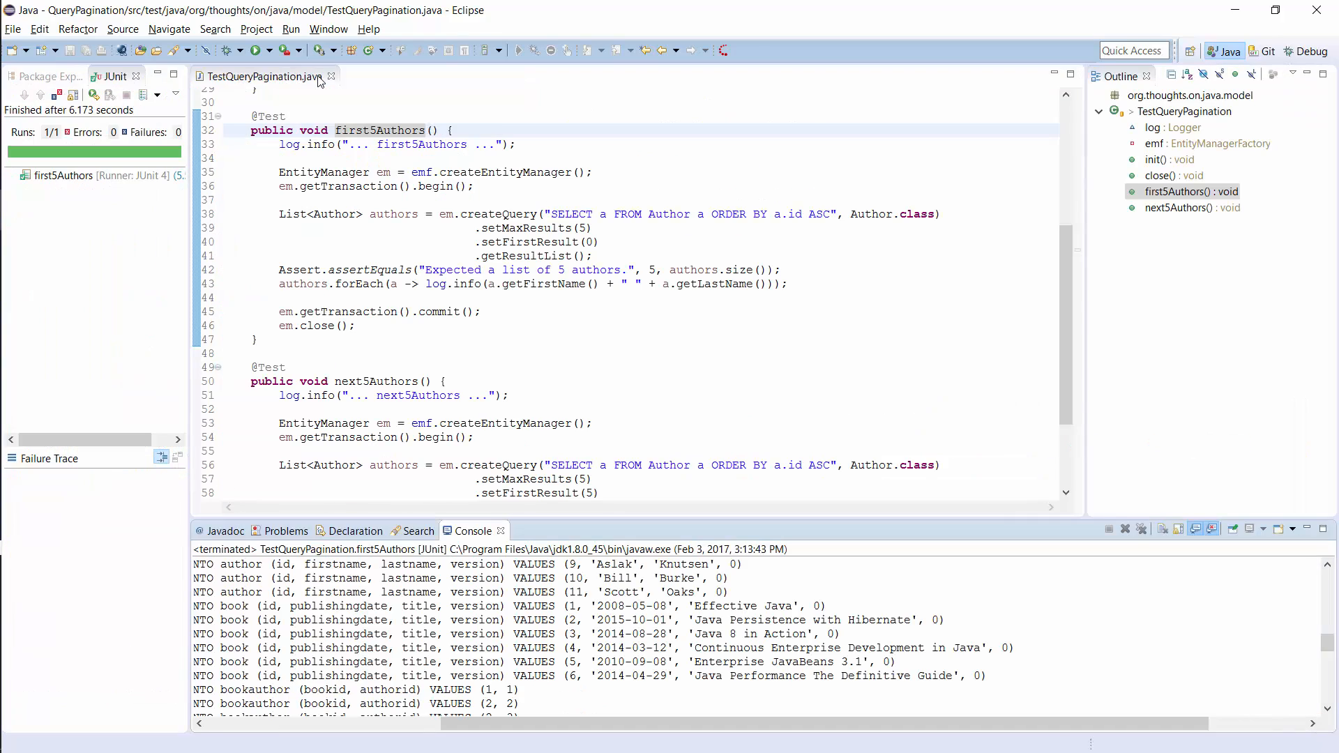
Locate next5Authors via the Outline and run it as a JUnit test.
{"action": "left_click", "coordinate": [1192, 208]}
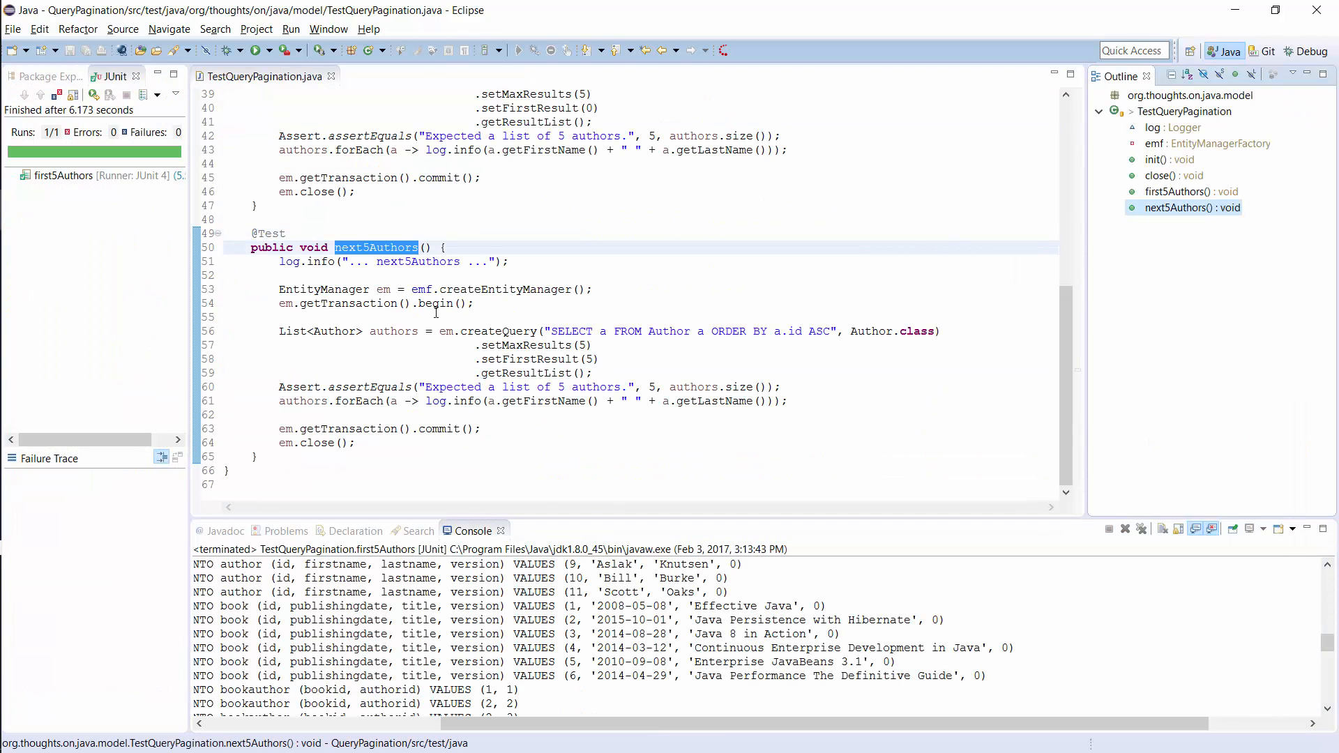
{"action": "left_click", "coordinate": [279, 331]}
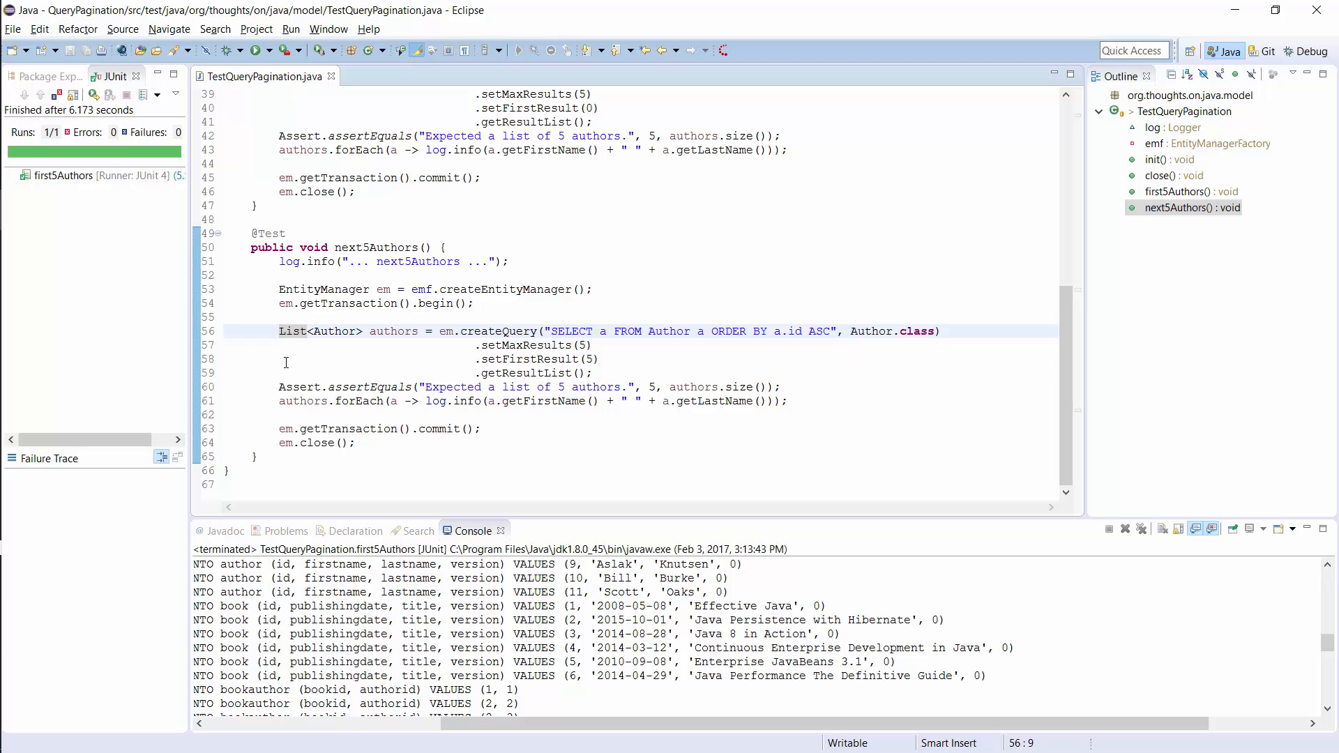
{"action": "left_click", "coordinate": [286, 359]}
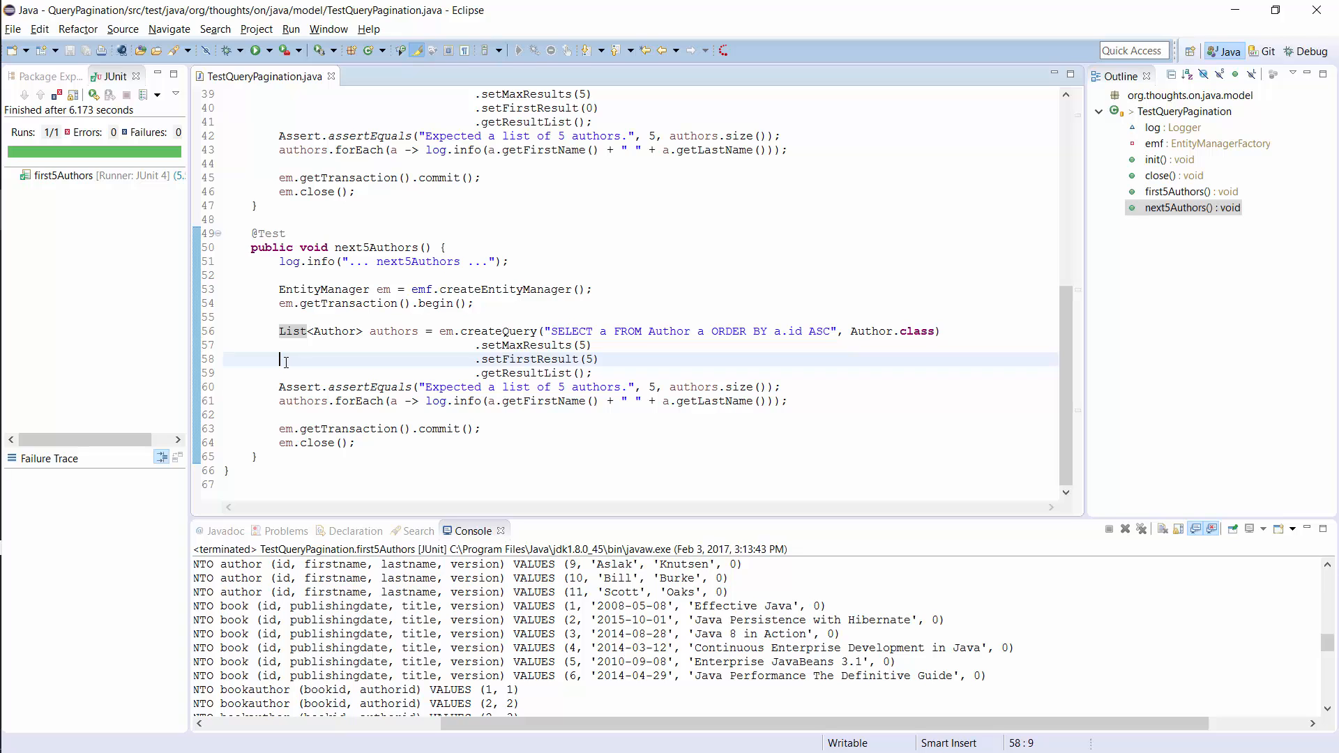
{"action": "right_click", "coordinate": [363, 249]}
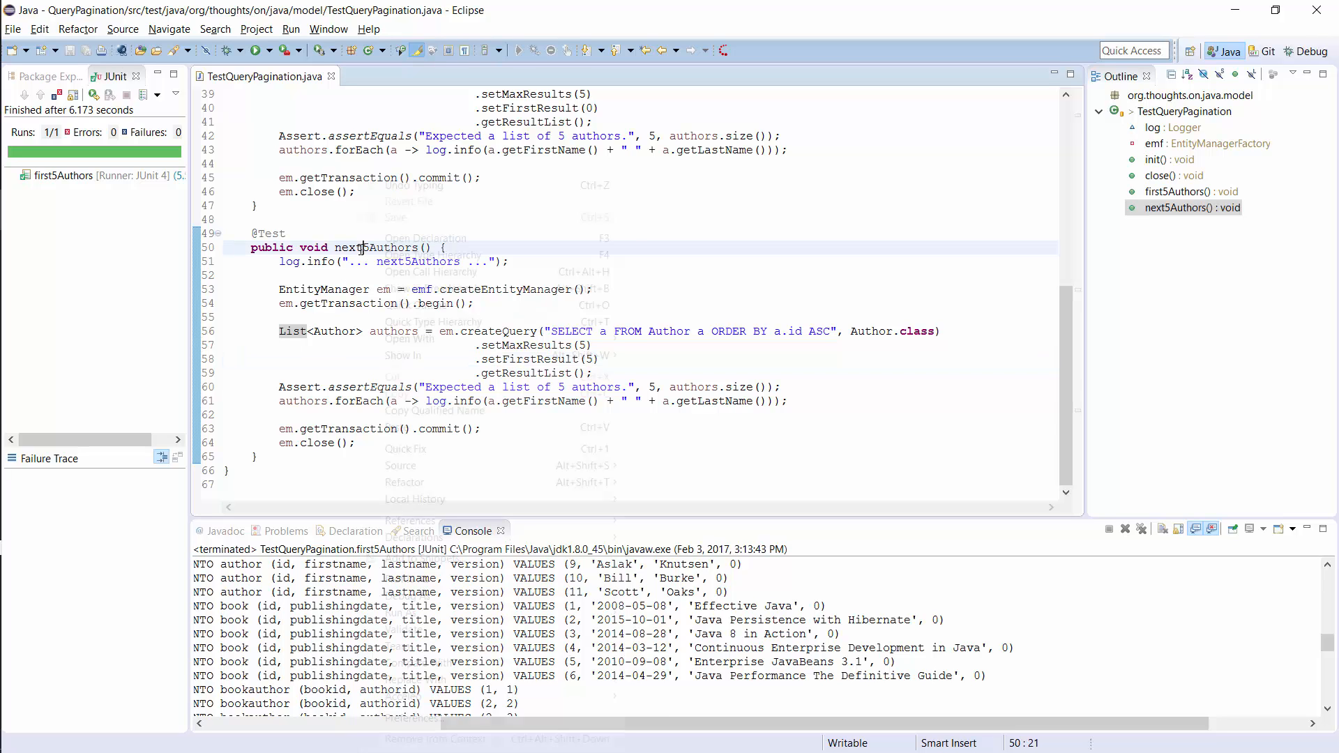
{"action": "left_click", "coordinate": [256, 49]}
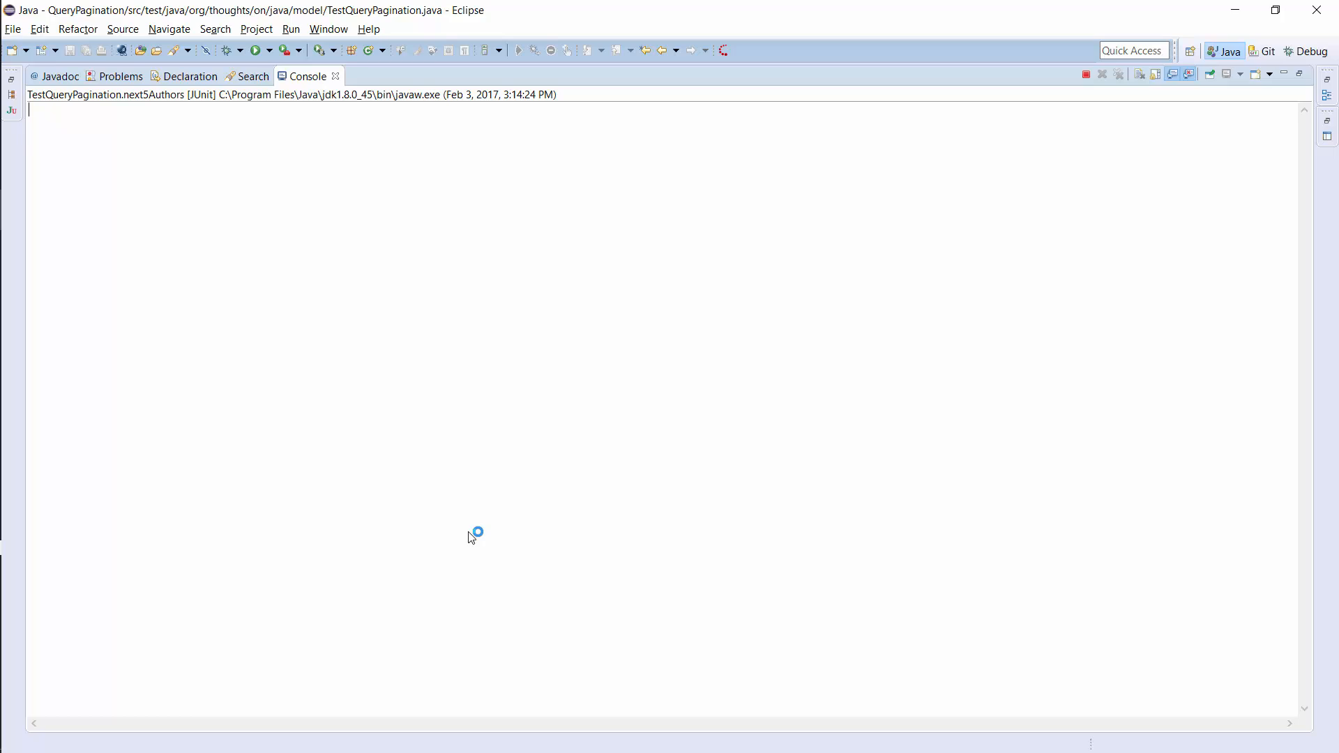